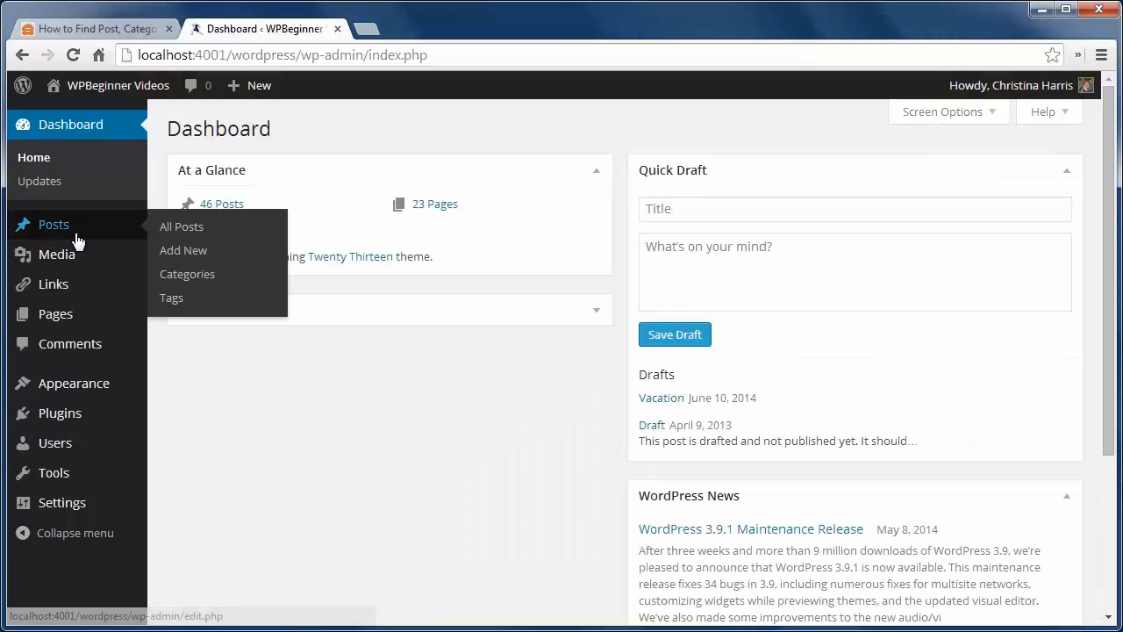
# Open the Scheduled post for editing, visit the pages list, then show post categories.
pyautogui.click(181, 226)
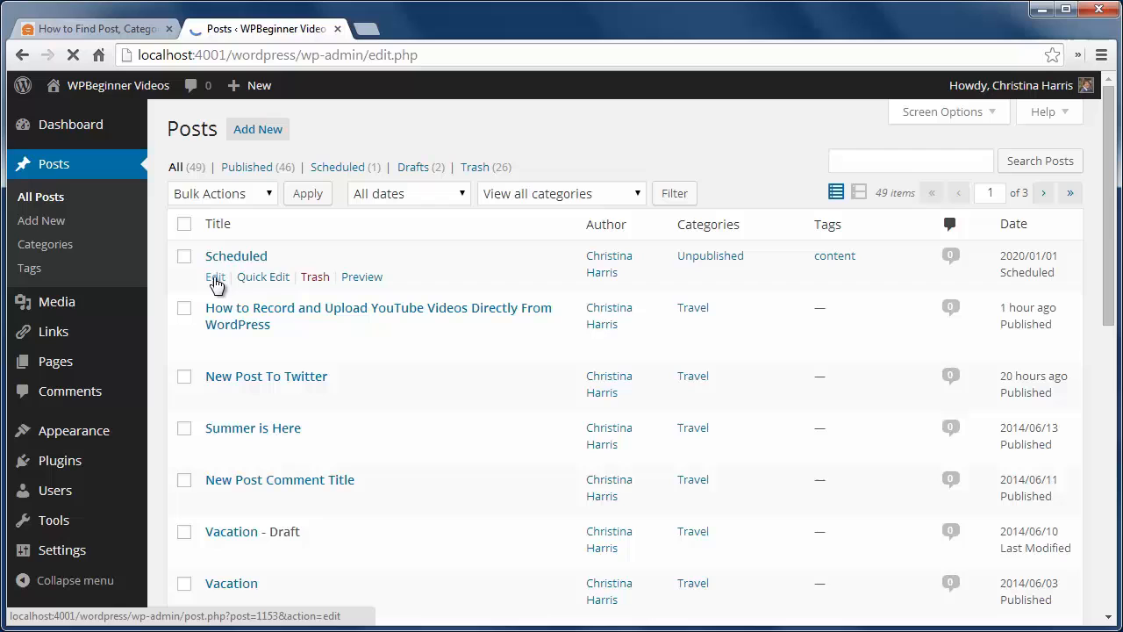
pyautogui.click(215, 276)
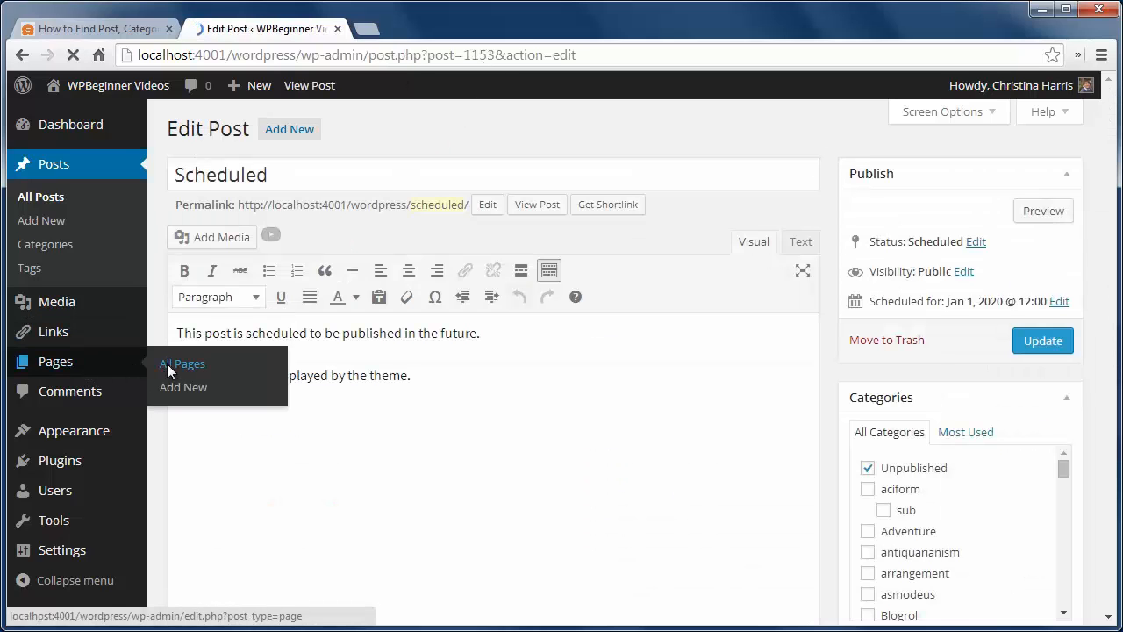
pyautogui.click(181, 363)
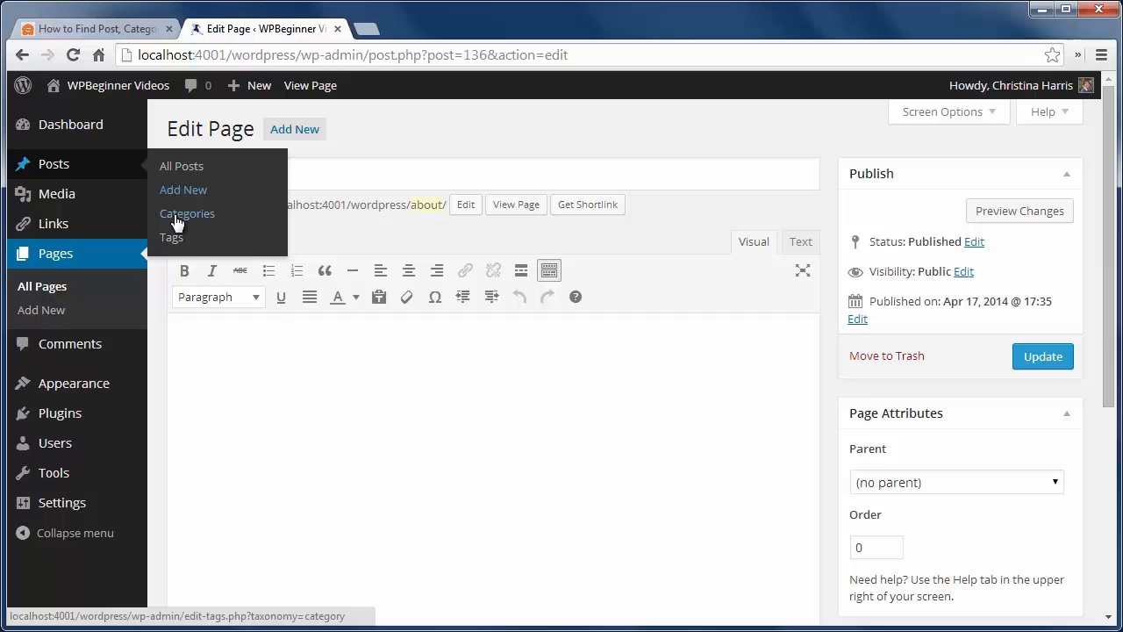
pyautogui.click(187, 213)
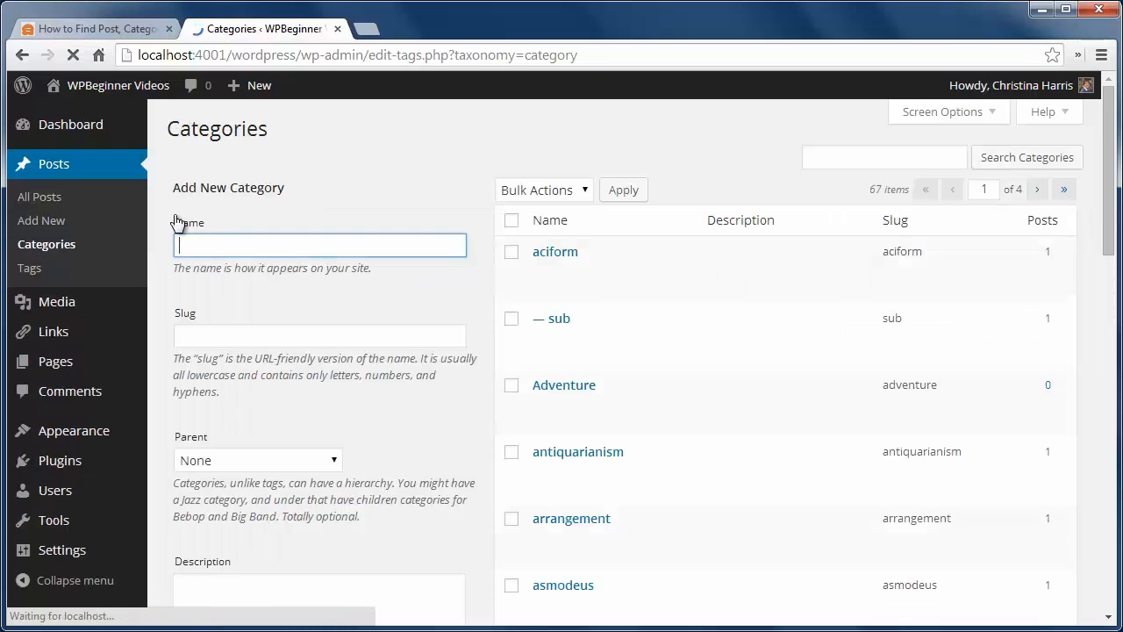
pyautogui.moveTo(554, 252)
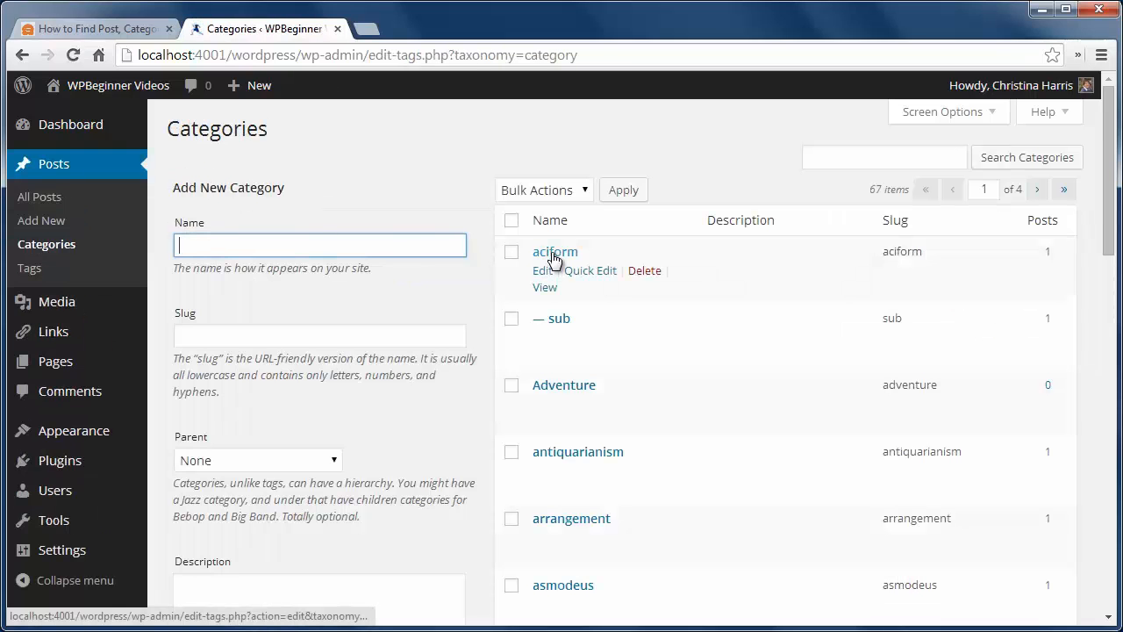
# Open the aciform category's Edit Category screen from the Categories list.
pyautogui.click(554, 252)
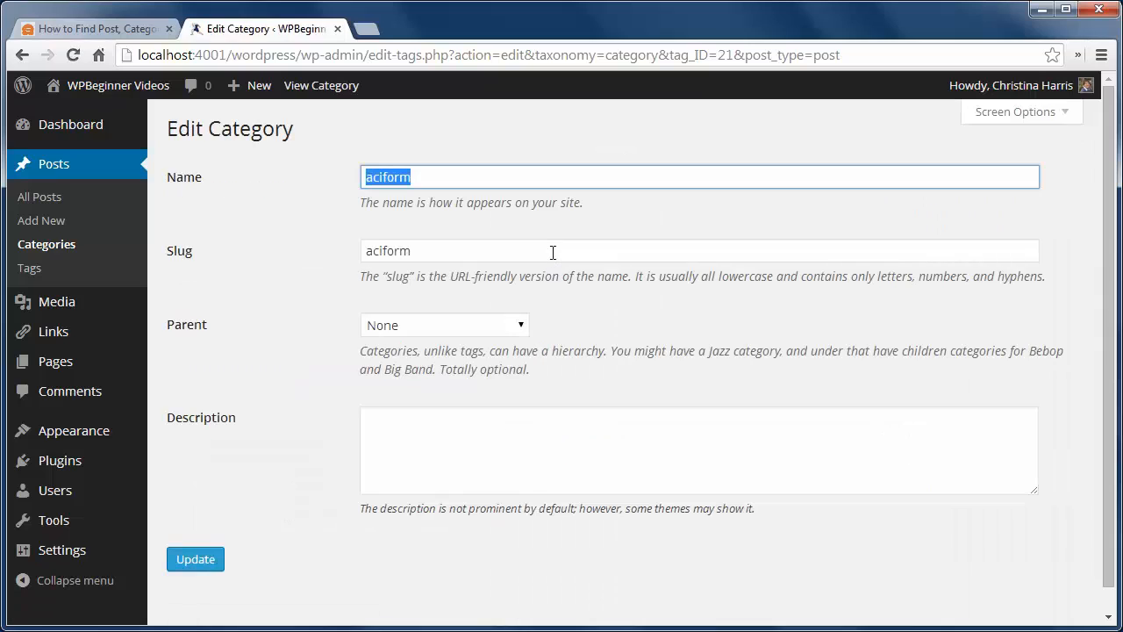
pyautogui.moveTo(645, 92)
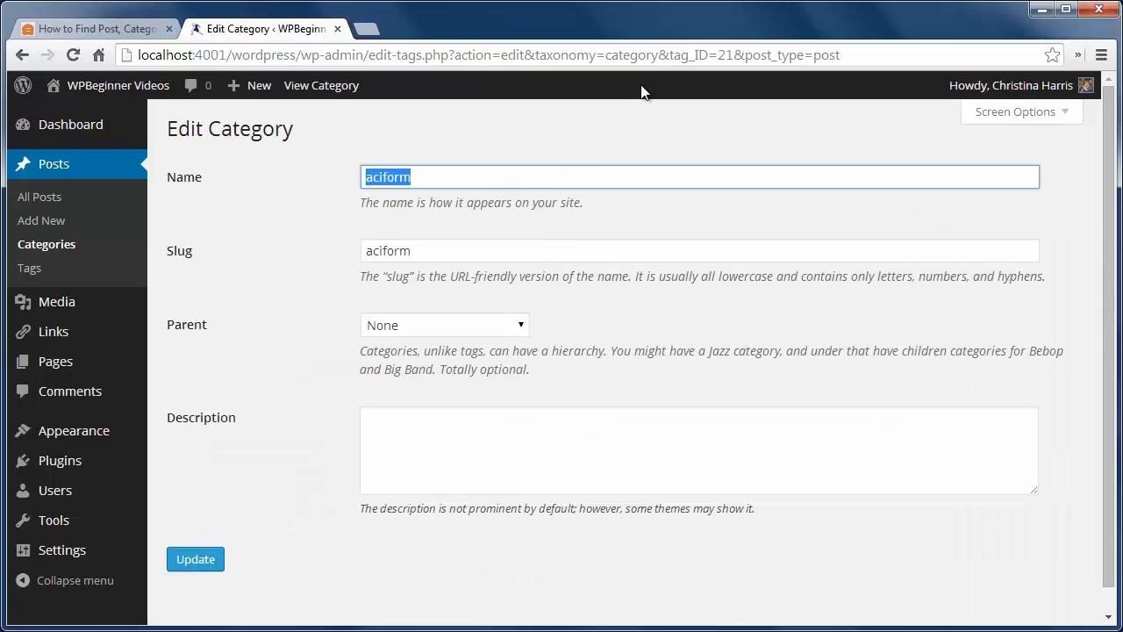
pyautogui.moveTo(70, 391)
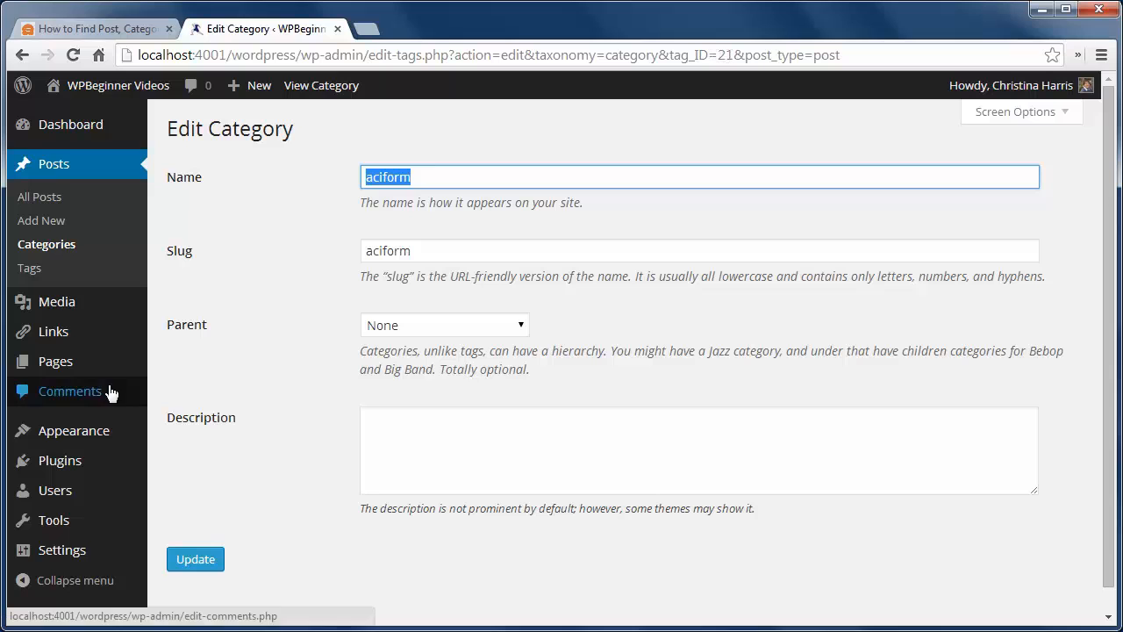
# Open the Comments list from the admin sidebar.
pyautogui.click(70, 390)
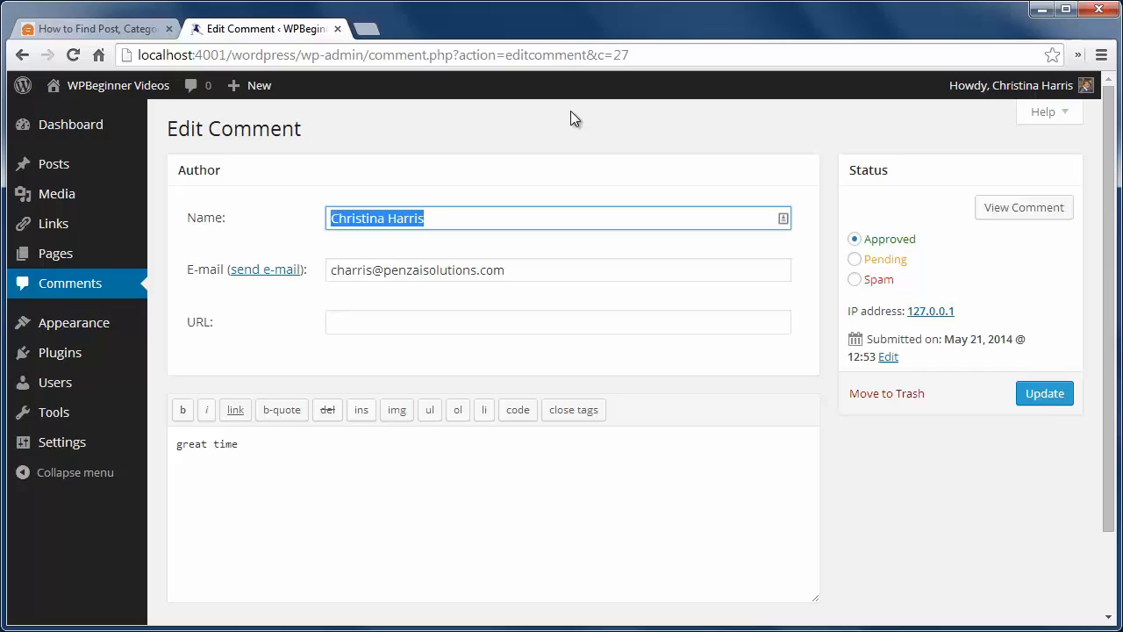
pyautogui.moveTo(643, 54)
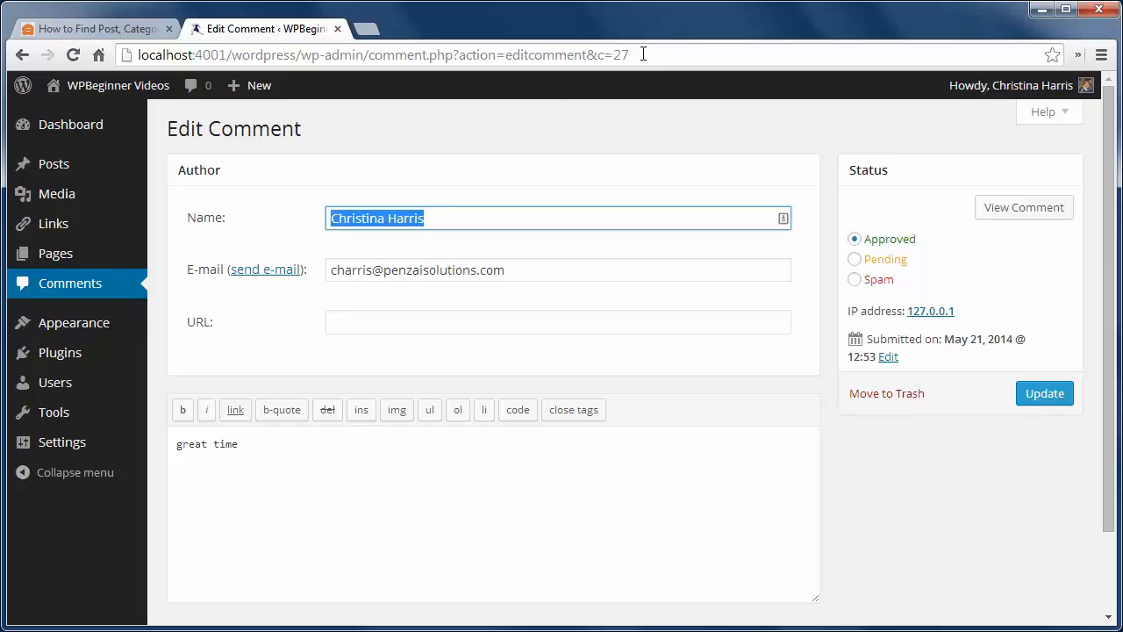
pyautogui.moveTo(55, 382)
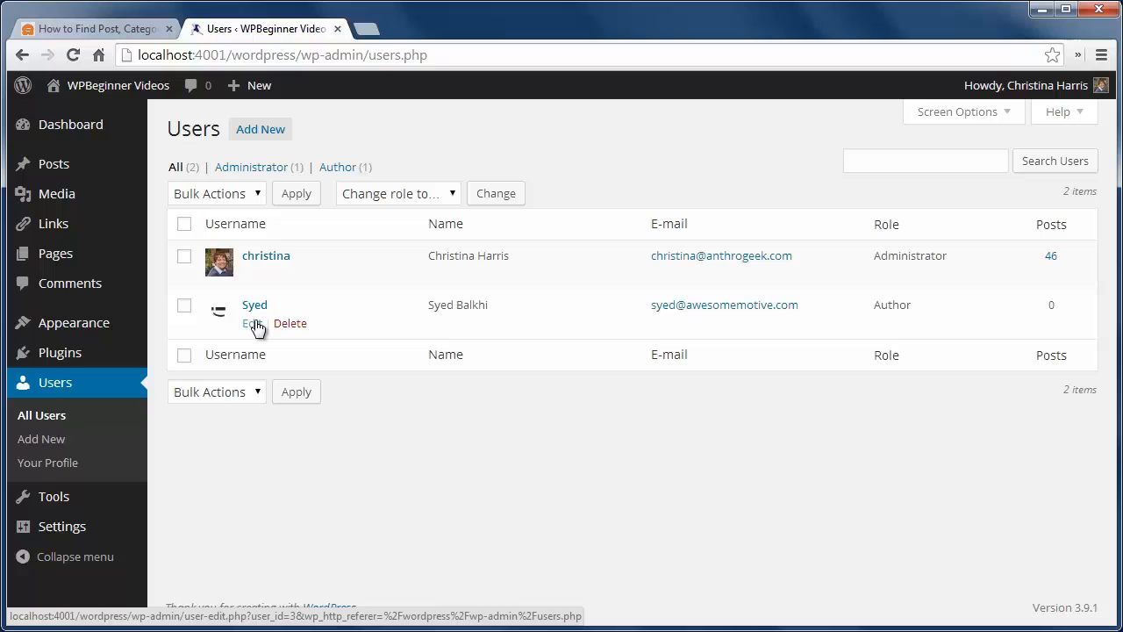
# Open the author's profile, then filter Posts by the administrator's 46 posts.
pyautogui.click(252, 323)
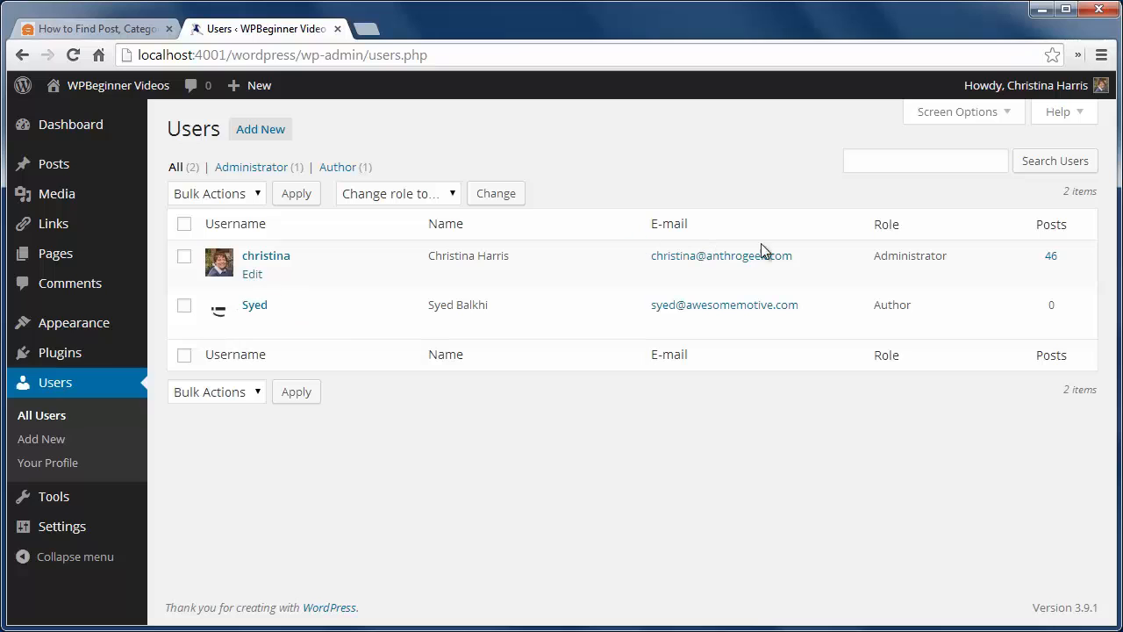
pyautogui.click(1051, 255)
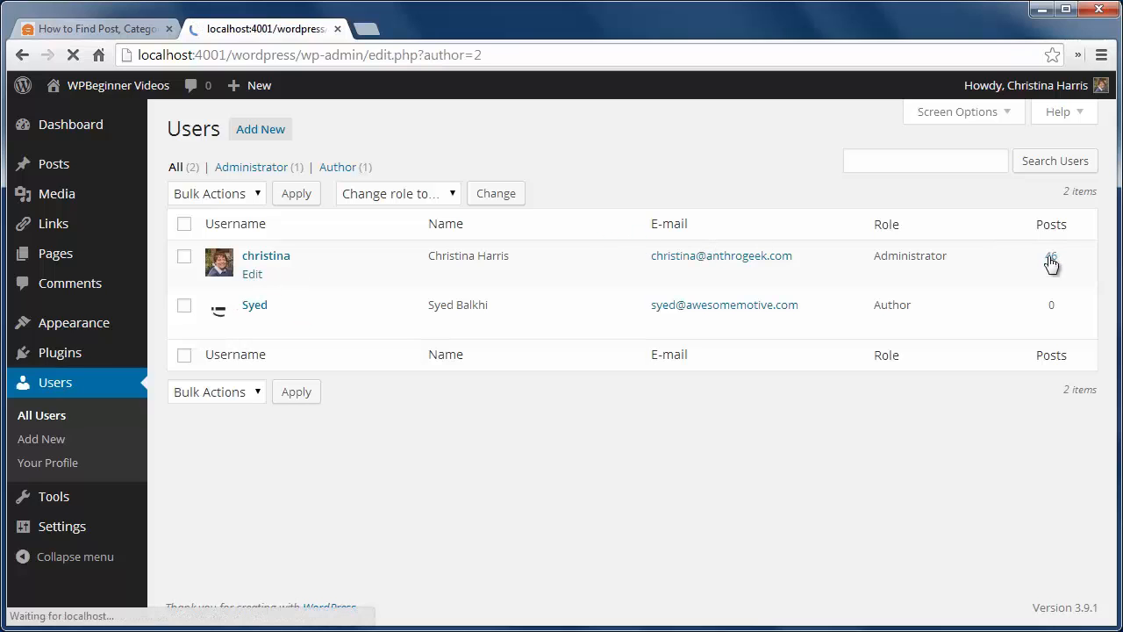
pyautogui.click(1052, 255)
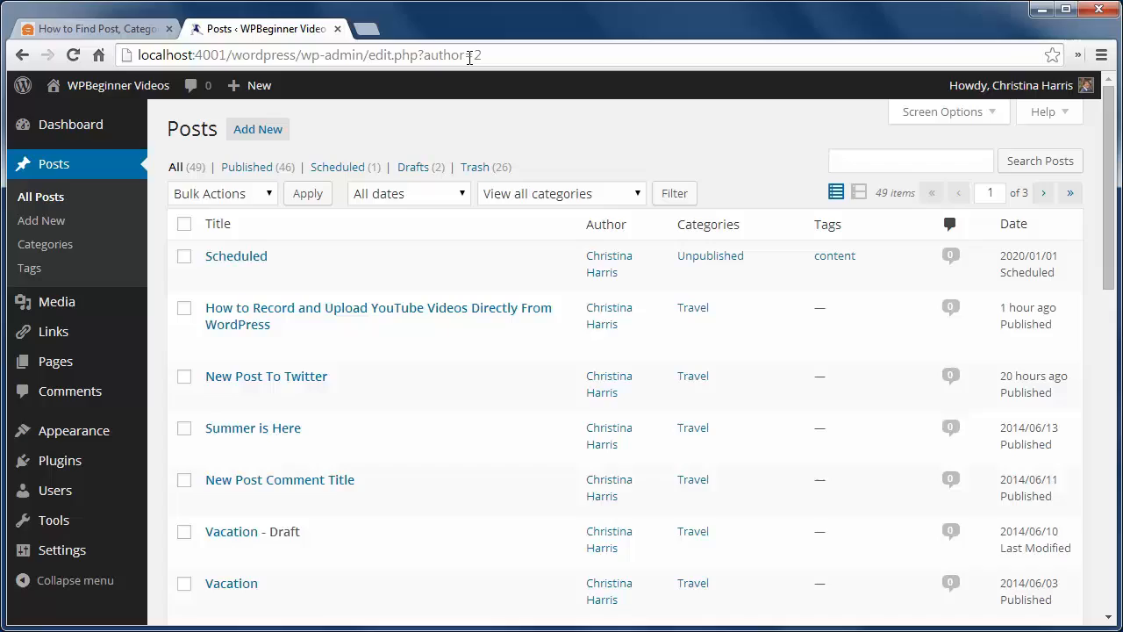